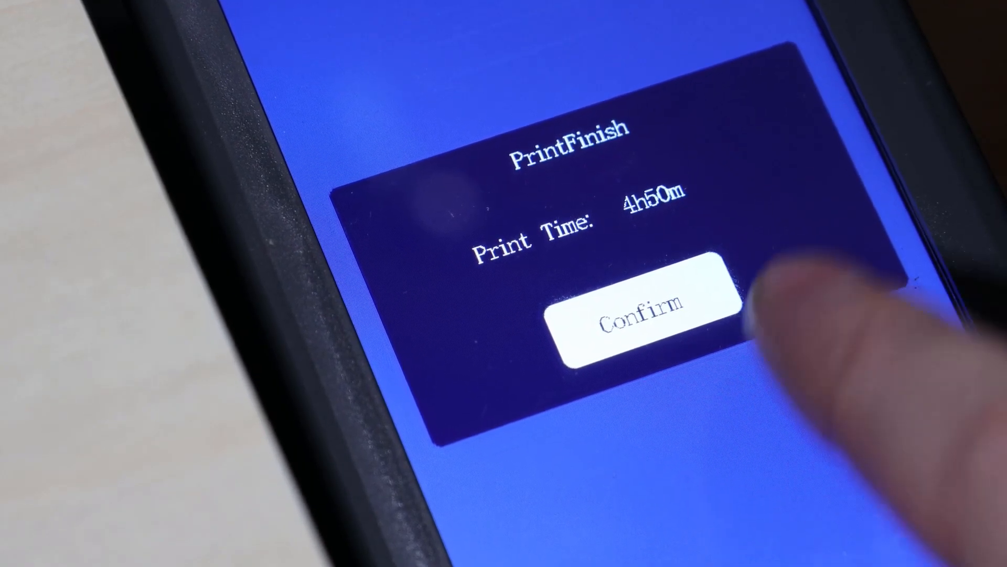
Confirm the finished 4h50m print job on the machine's PrintFinish screen
{"action": "left_click", "coordinate": [644, 321]}
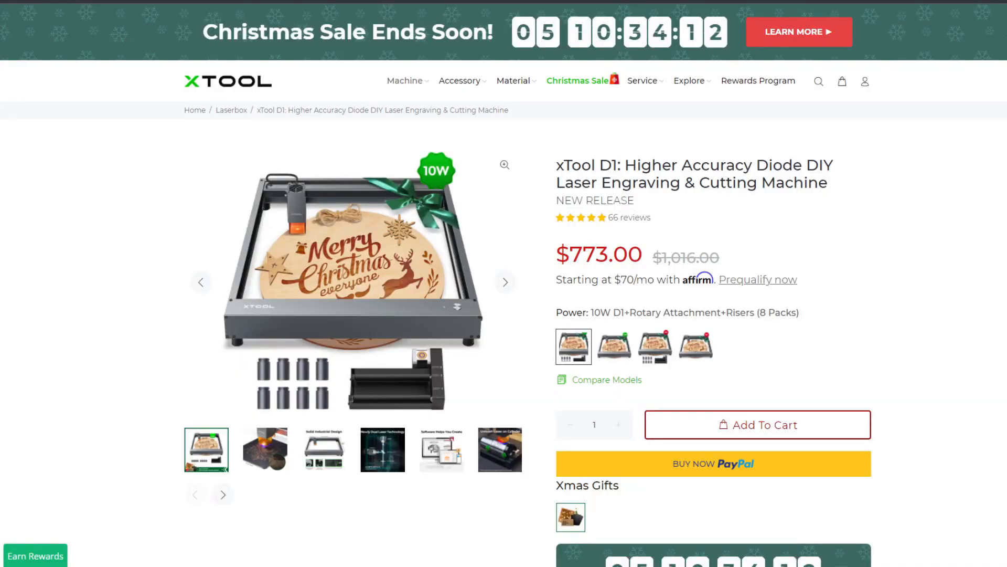
Compare the D1 power/bundle variants and settle on the plain 5W D1 at $439.00
{"action": "left_click", "coordinate": [614, 346]}
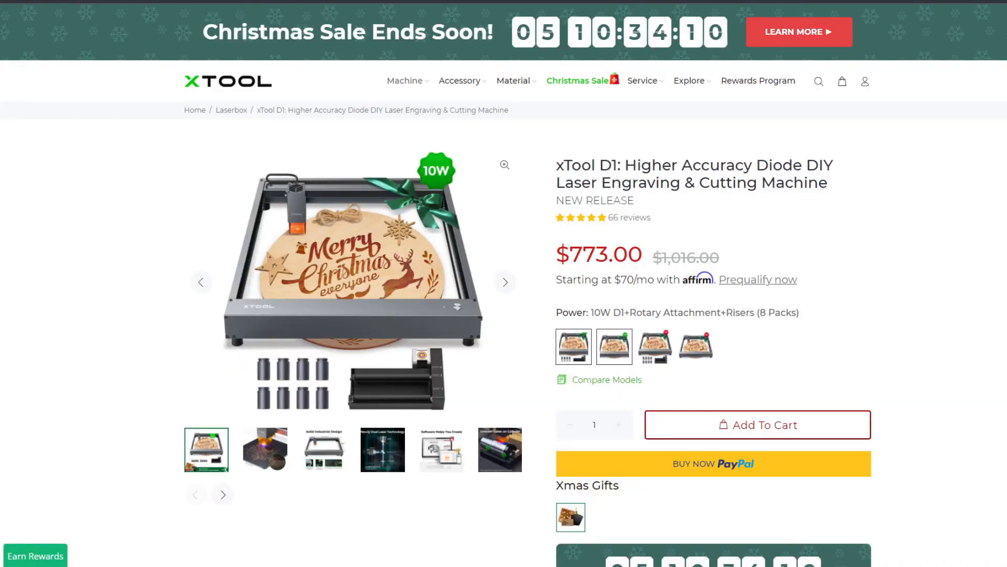
{"action": "left_click", "coordinate": [654, 346]}
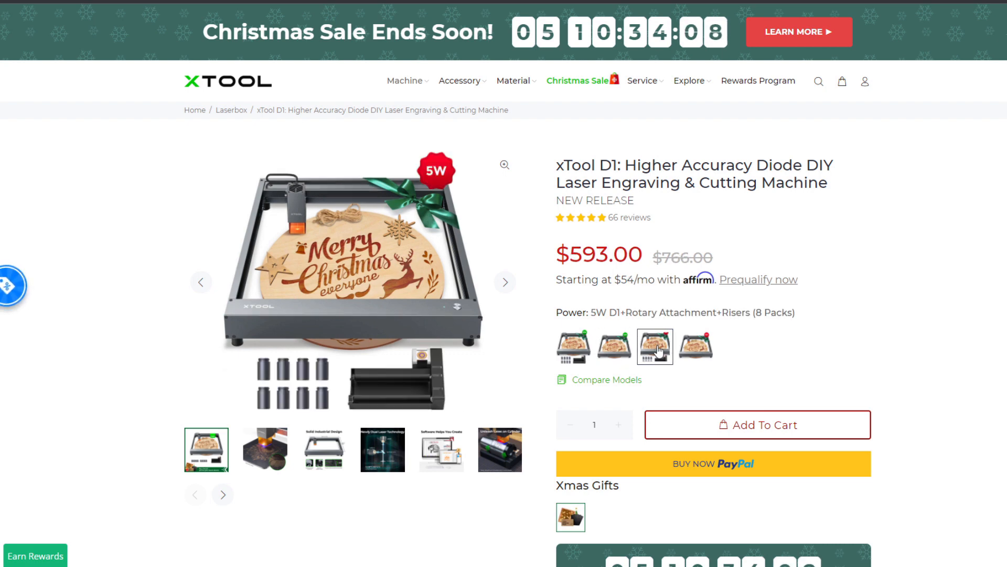
{"action": "left_click", "coordinate": [696, 347]}
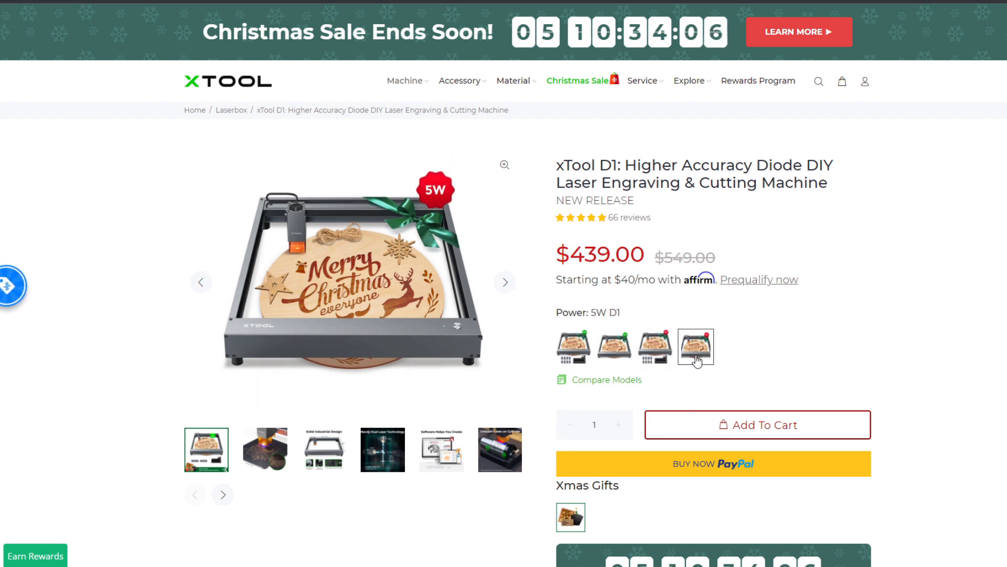